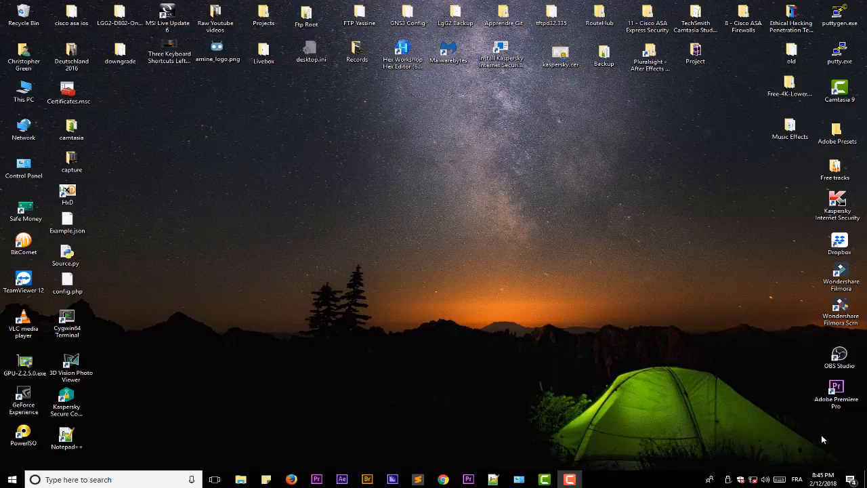
{"action": "mouse_move", "coordinate": [640, 352]}
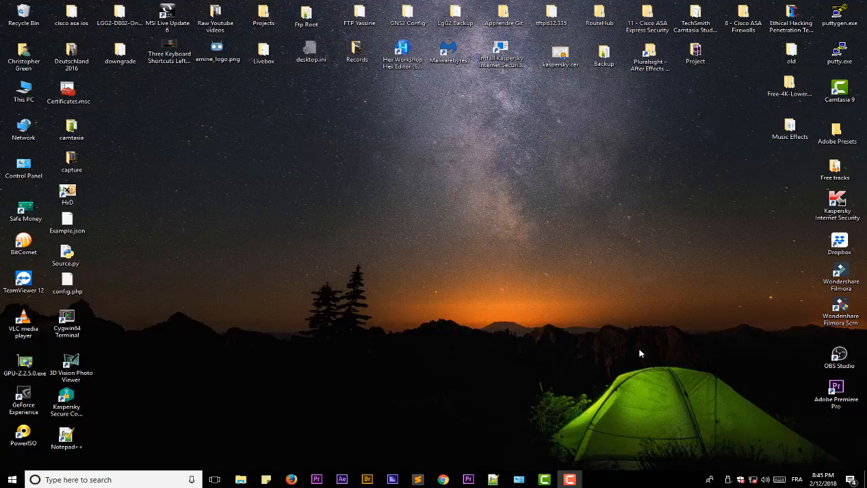
{"action": "mouse_move", "coordinate": [186, 471]}
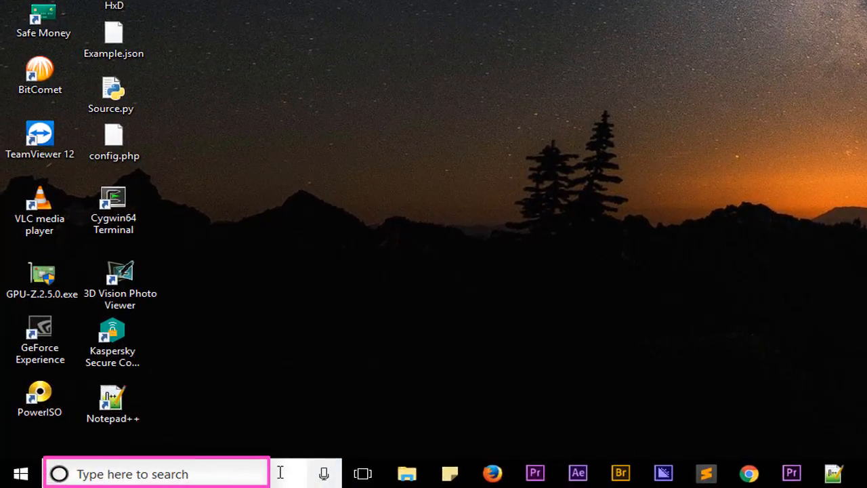
Launch a Command Prompt window by running cmd from the Run dialog.
{"action": "left_click", "coordinate": [21, 472]}
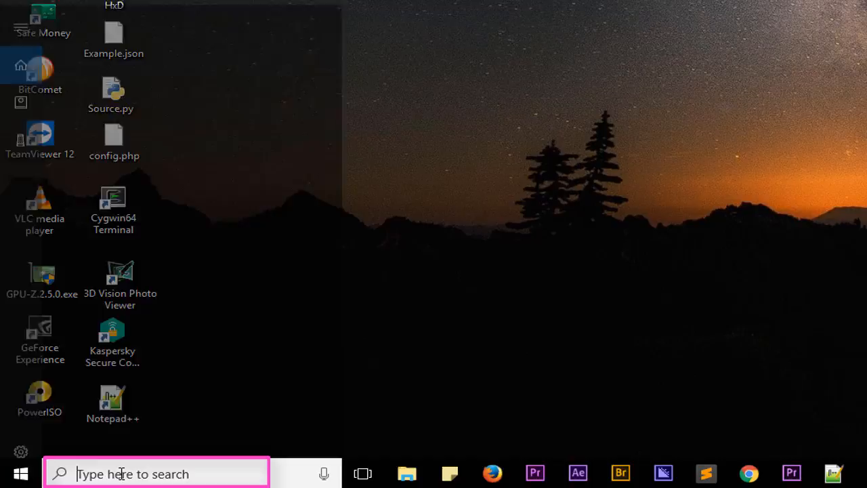
{"action": "type", "text": "cmd"}
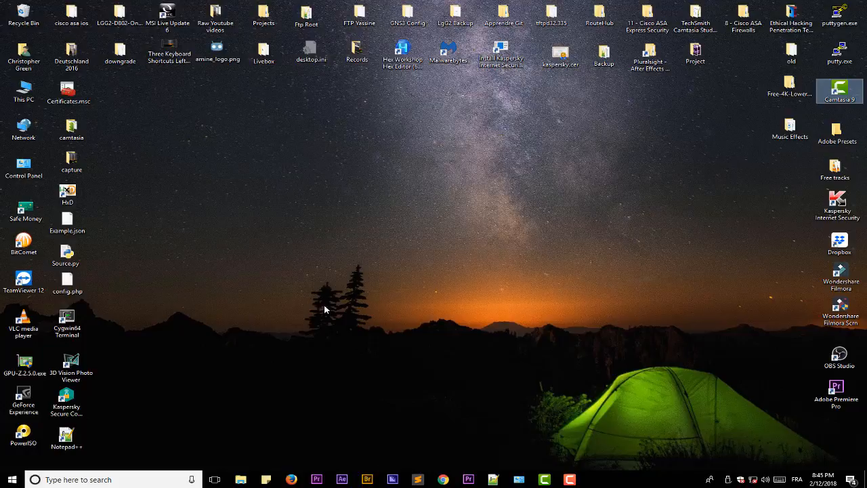
{"action": "key", "text": "Win+r"}
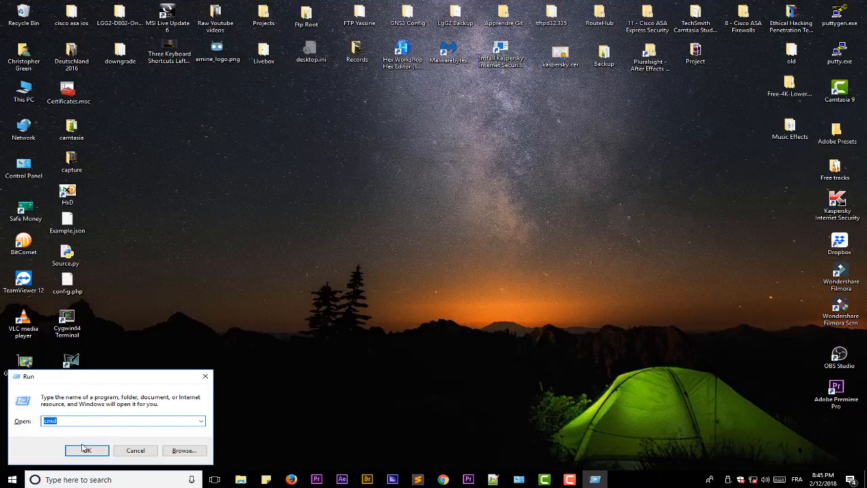
{"action": "left_click", "coordinate": [87, 449]}
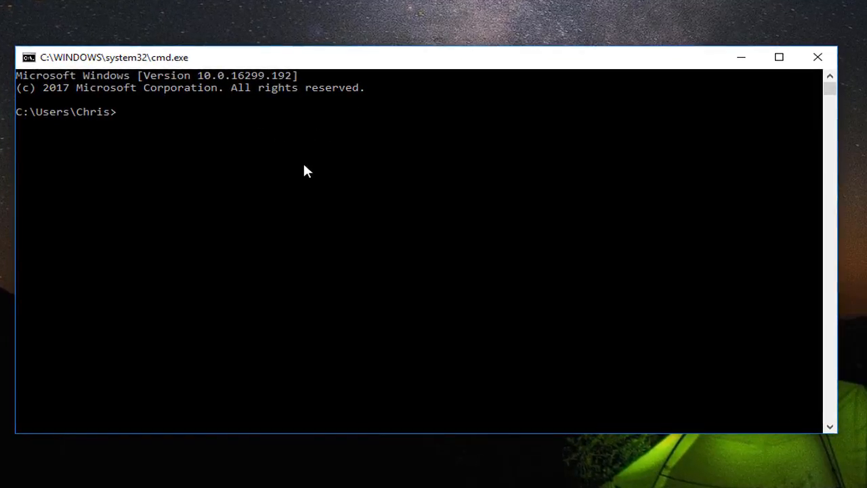
Run dir, ipconfig and ping 8.8.8.8 at the home folder prompt.
{"action": "type", "text": "dir"}
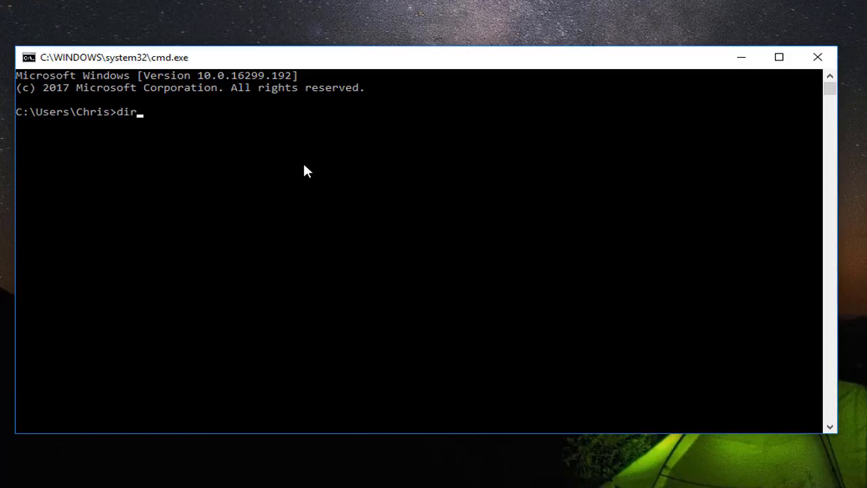
{"action": "key", "text": "Return"}
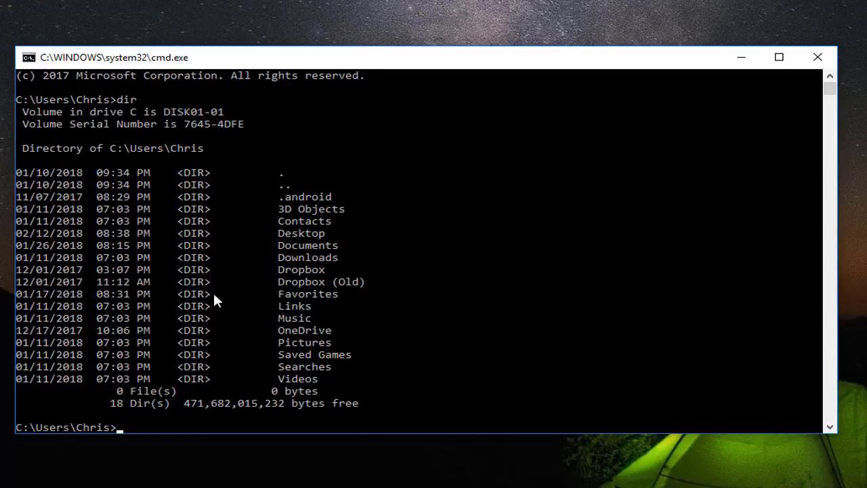
{"action": "mouse_move", "coordinate": [227, 231]}
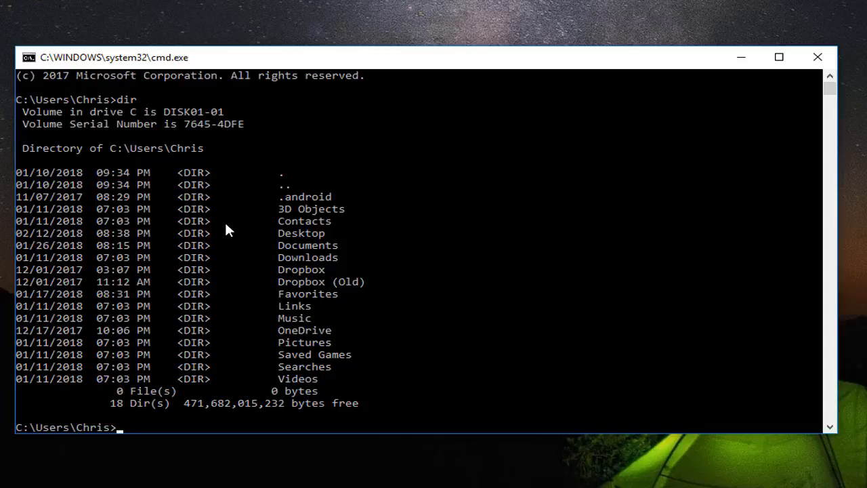
{"action": "mouse_move", "coordinate": [283, 342]}
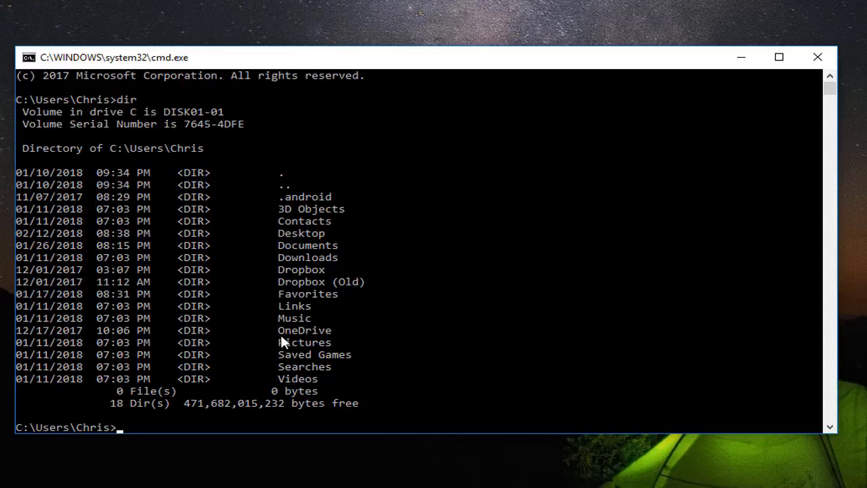
{"action": "type", "text": "ipconfig"}
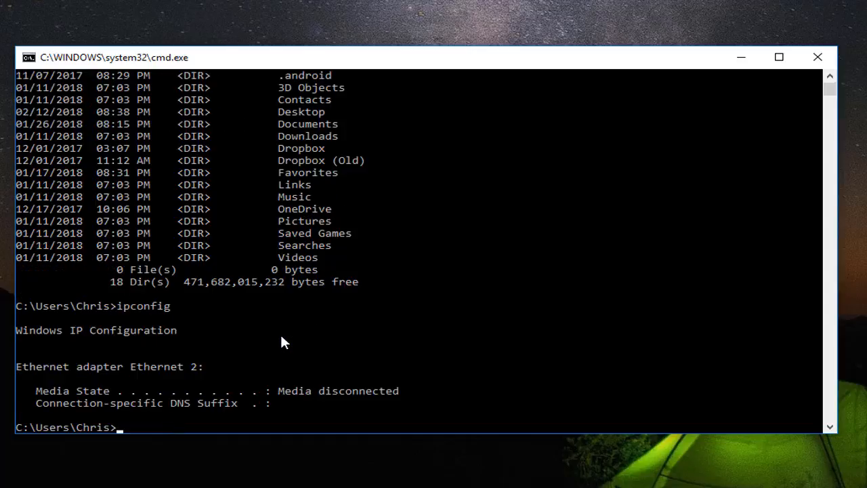
{"action": "mouse_move", "coordinate": [227, 395]}
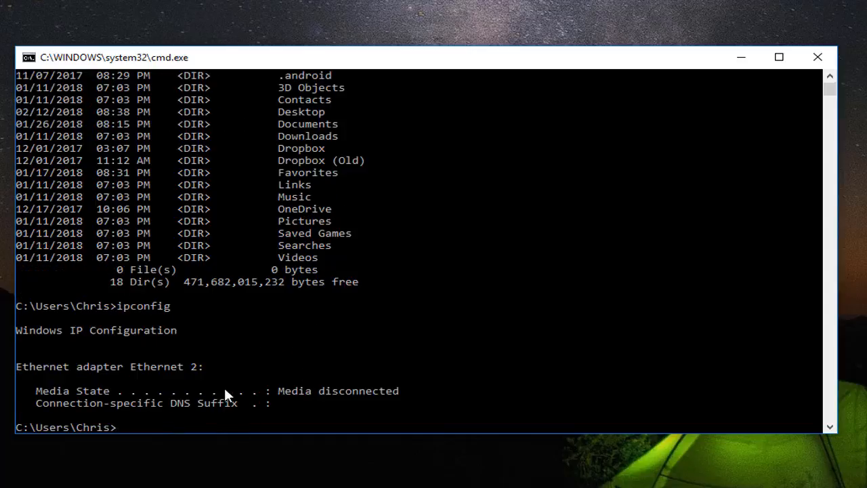
{"action": "type", "text": "pi"}
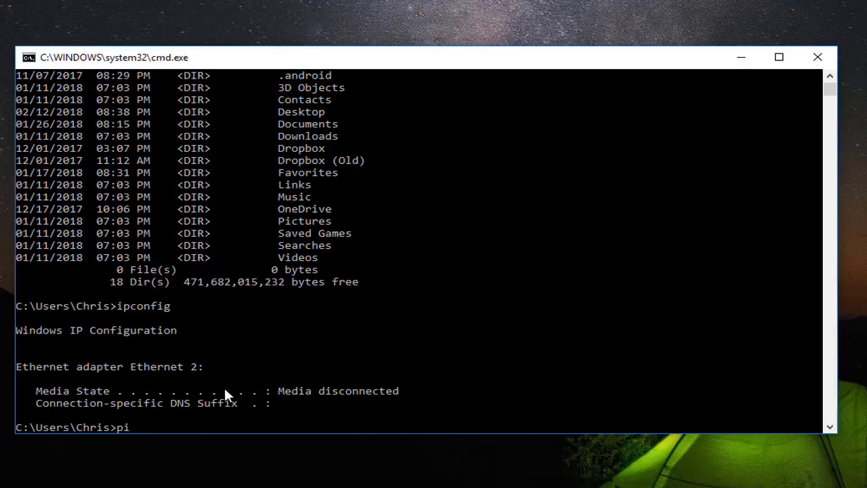
{"action": "type", "text": "ng 8."}
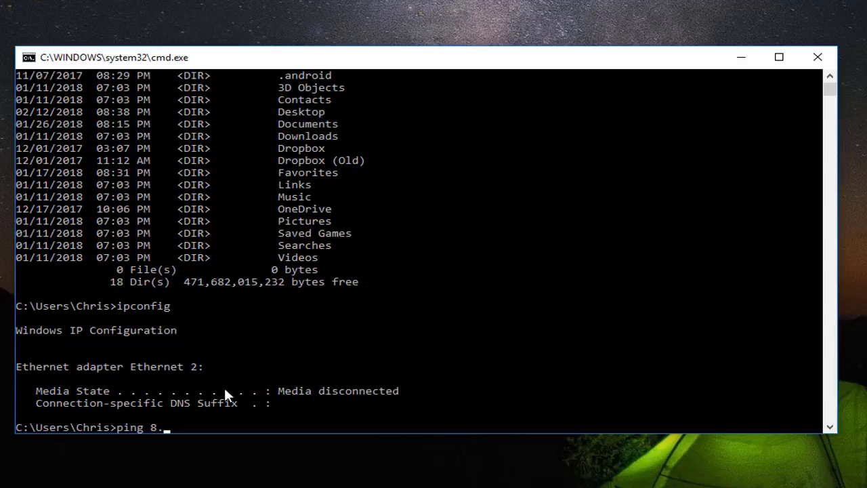
{"action": "type", "text": ".8.8.8"}
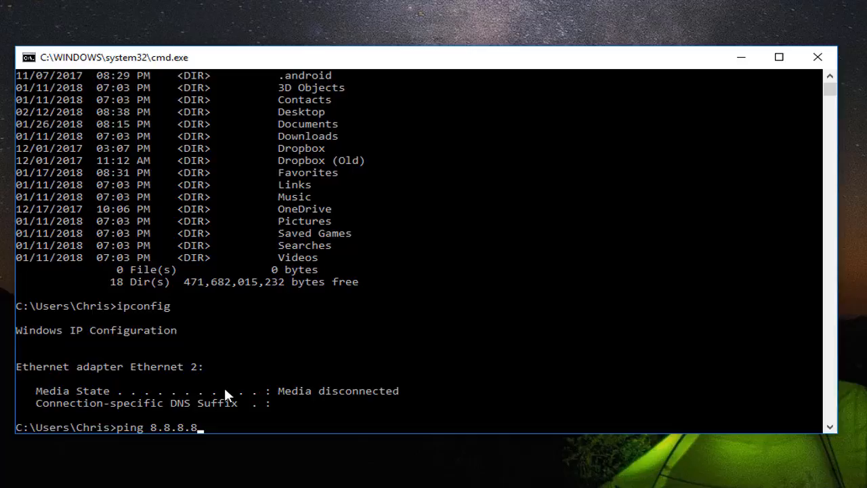
{"action": "key", "text": "Return"}
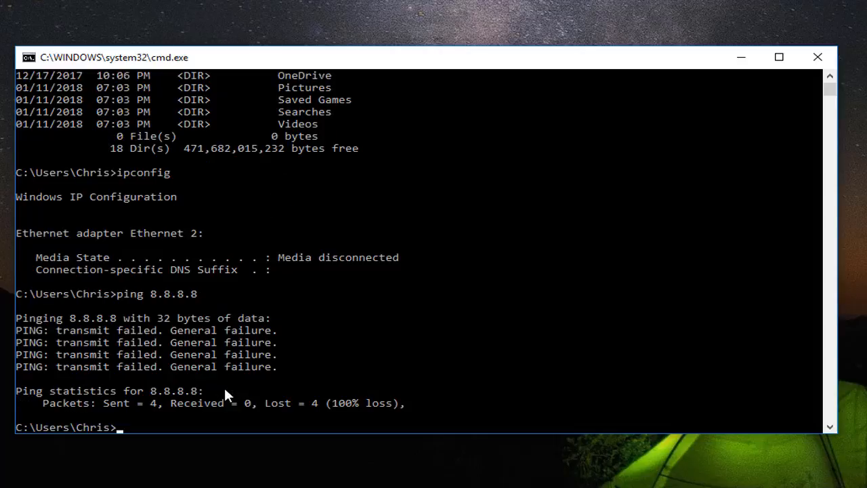
{"action": "mouse_move", "coordinate": [204, 389]}
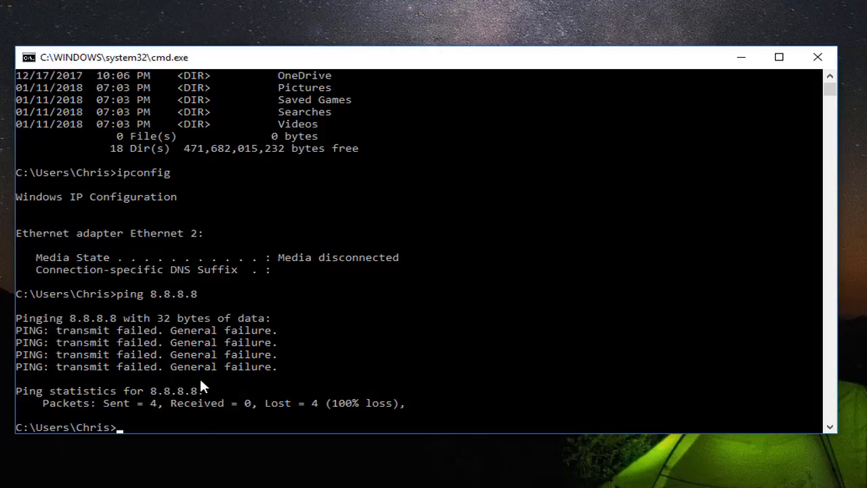
Run time and ver, showing 20:46:31.79 and Windows version 10.0.16299.192.
{"action": "type", "text": "t"}
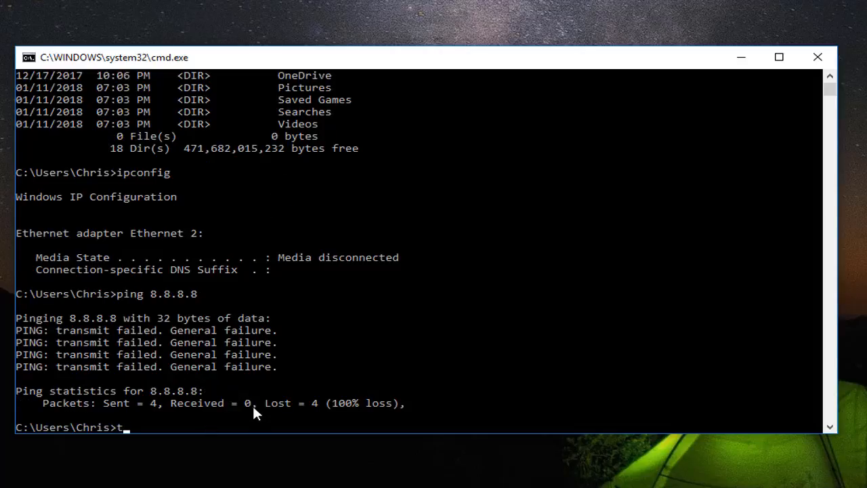
{"action": "type", "text": "ime"}
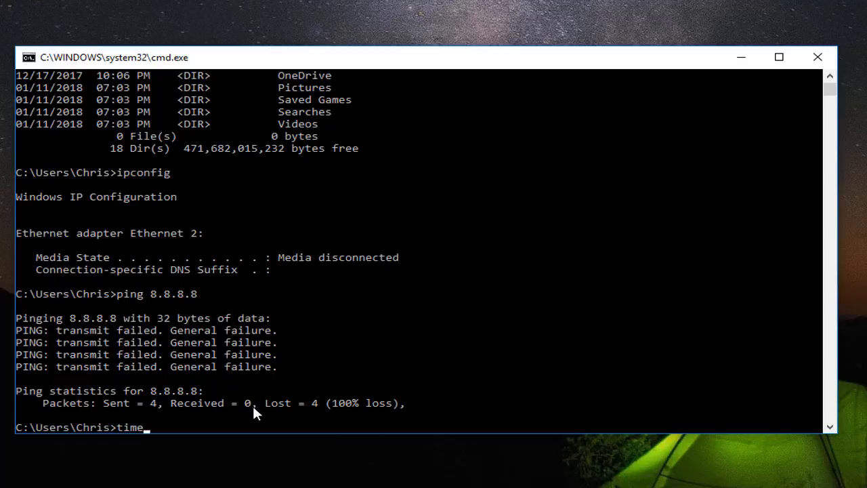
{"action": "key", "text": "Return"}
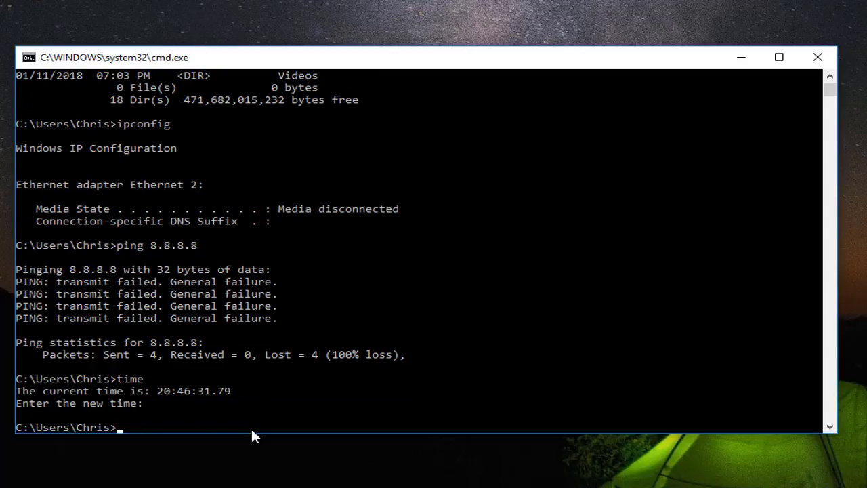
{"action": "type", "text": "ver"}
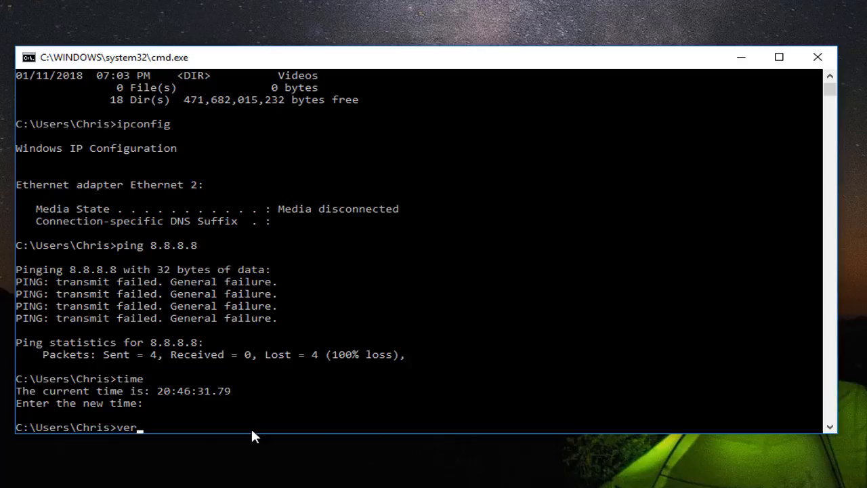
{"action": "key", "text": "Return"}
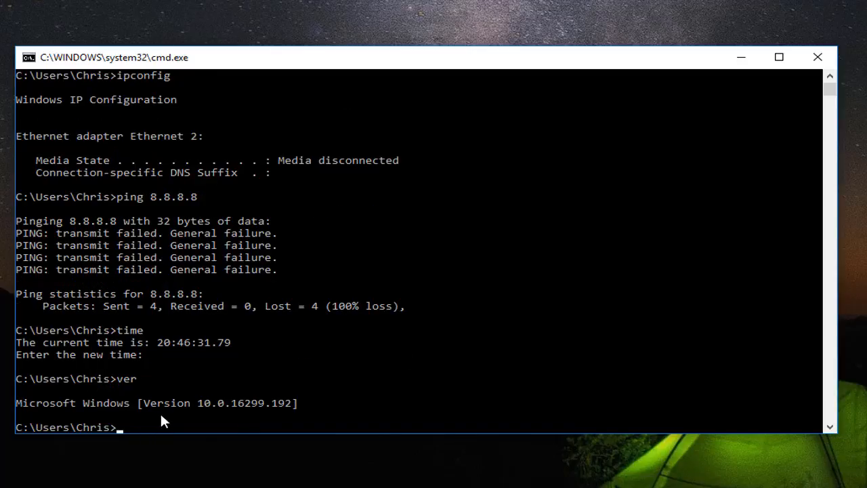
{"action": "mouse_move", "coordinate": [332, 387]}
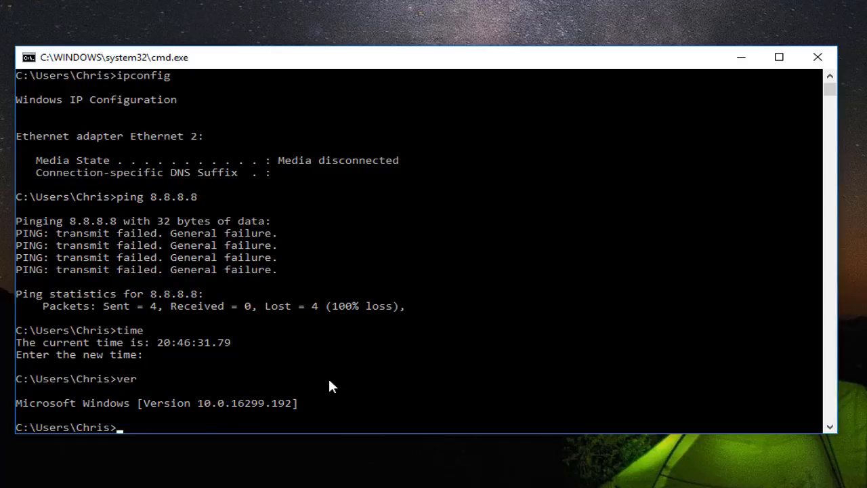
{"action": "mouse_move", "coordinate": [322, 108]}
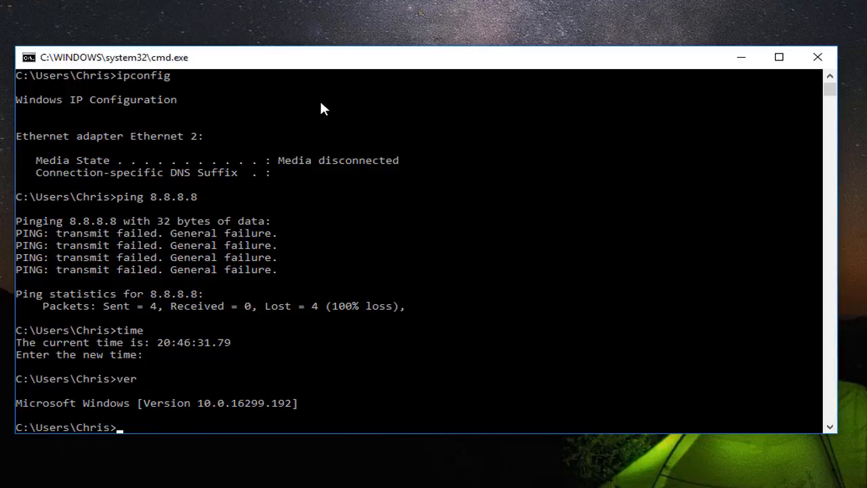
{"action": "mouse_move", "coordinate": [321, 361]}
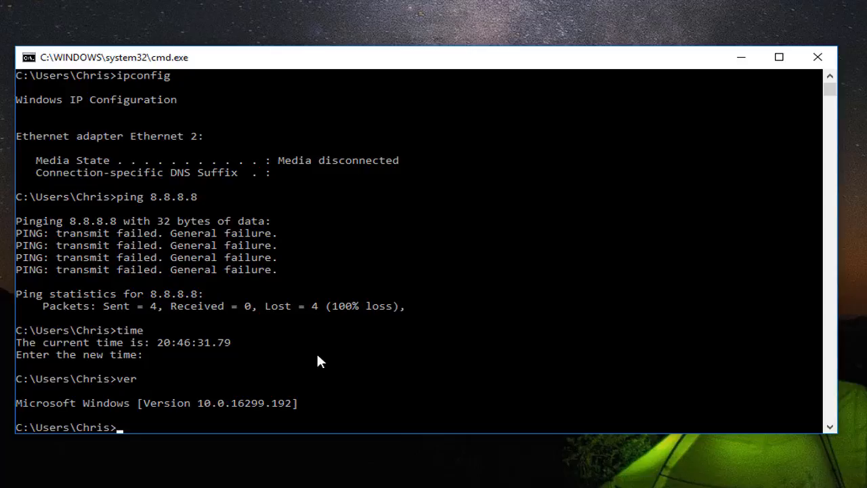
{"action": "mouse_move", "coordinate": [263, 344]}
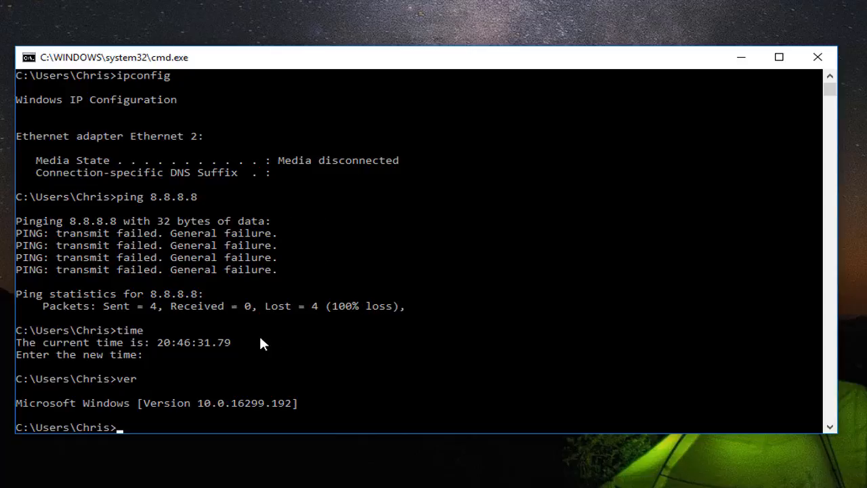
{"action": "mouse_move", "coordinate": [396, 372]}
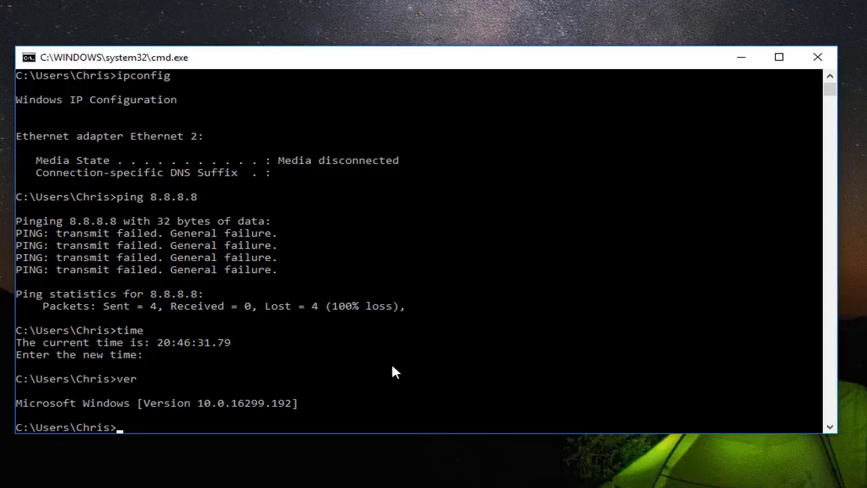
Step back through history with Up, recalling ping 8.8.8.8, dir and ipconfig.
{"action": "type", "text": "time"}
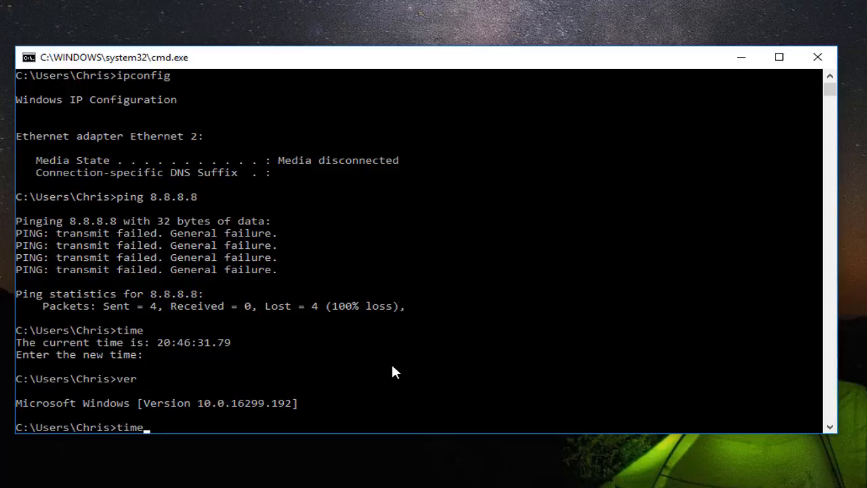
{"action": "key", "text": "Up"}
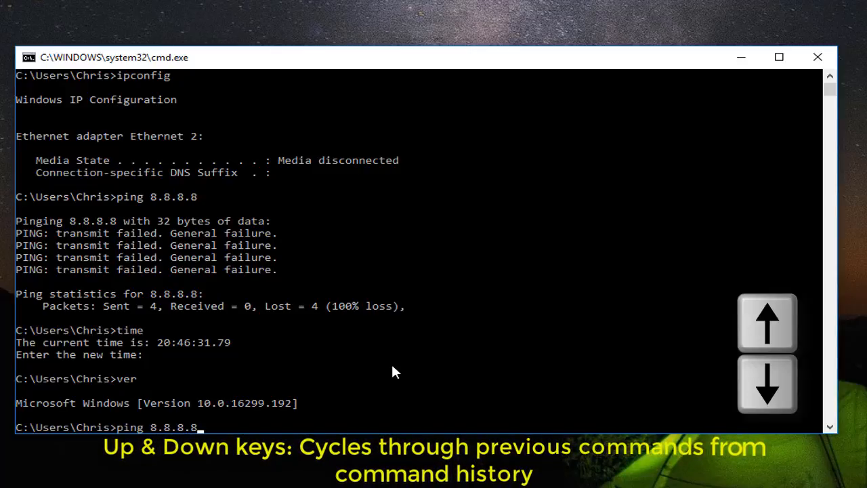
{"action": "key", "text": "Up"}
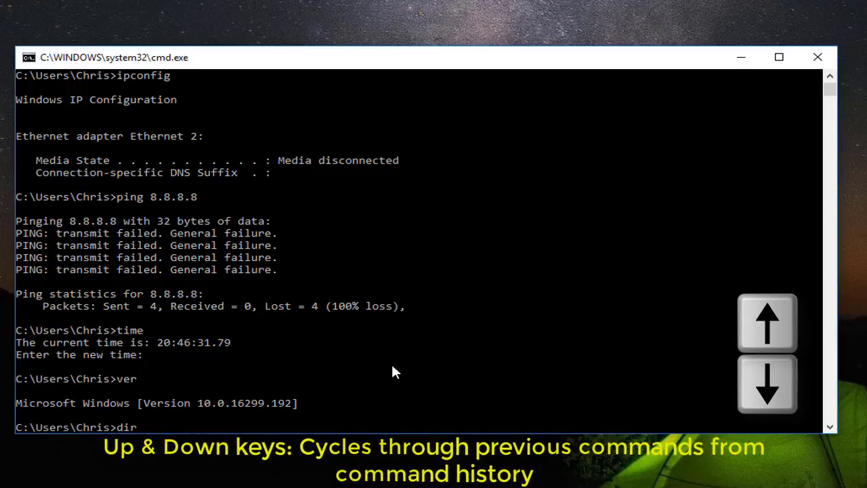
{"action": "key", "text": "Up"}
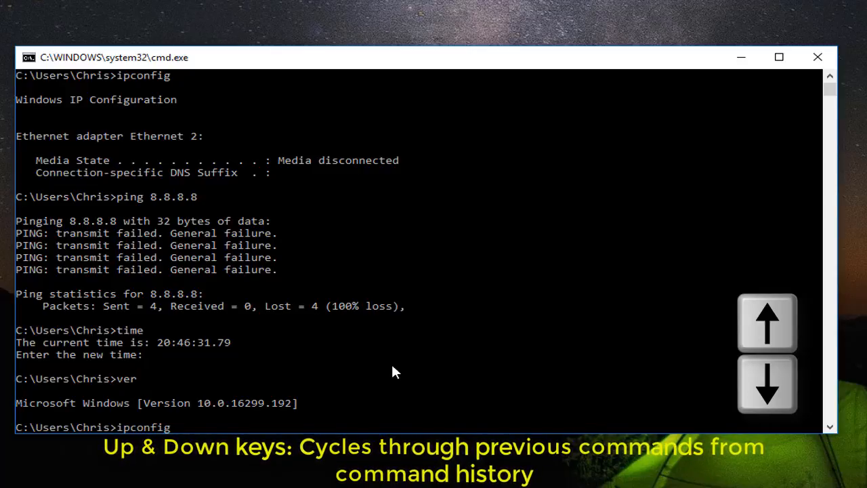
{"action": "key", "text": "Up"}
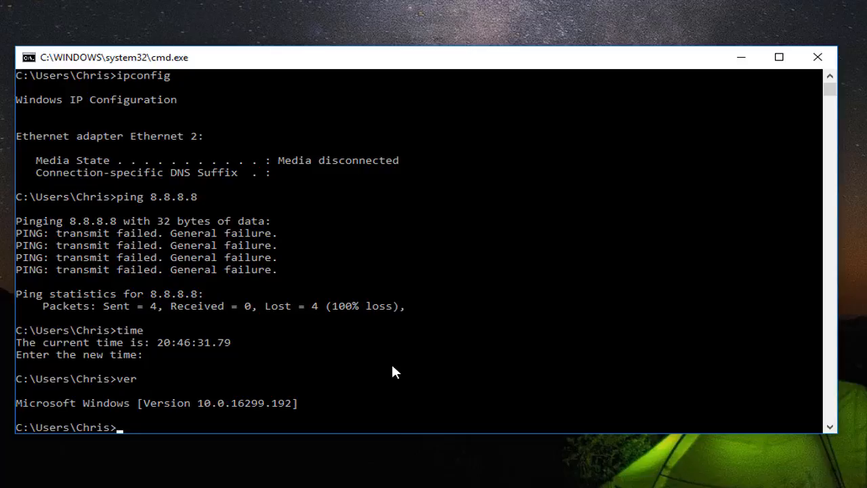
{"action": "key", "text": "F3"}
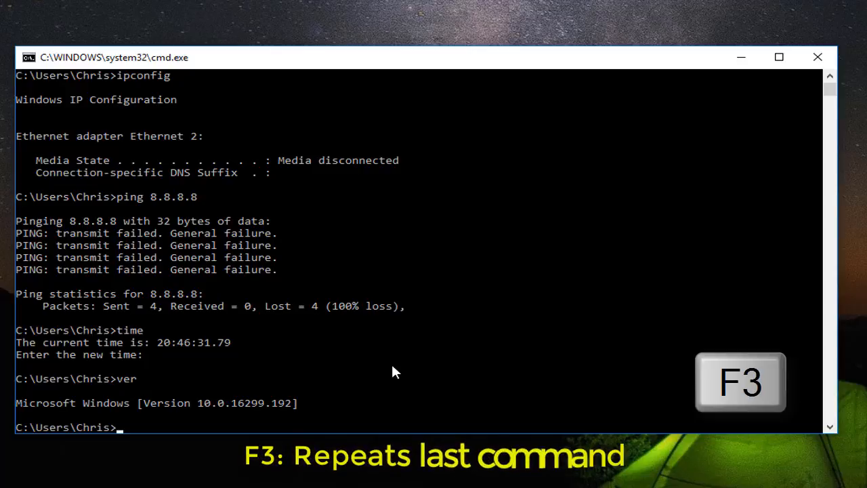
{"action": "key", "text": "f3"}
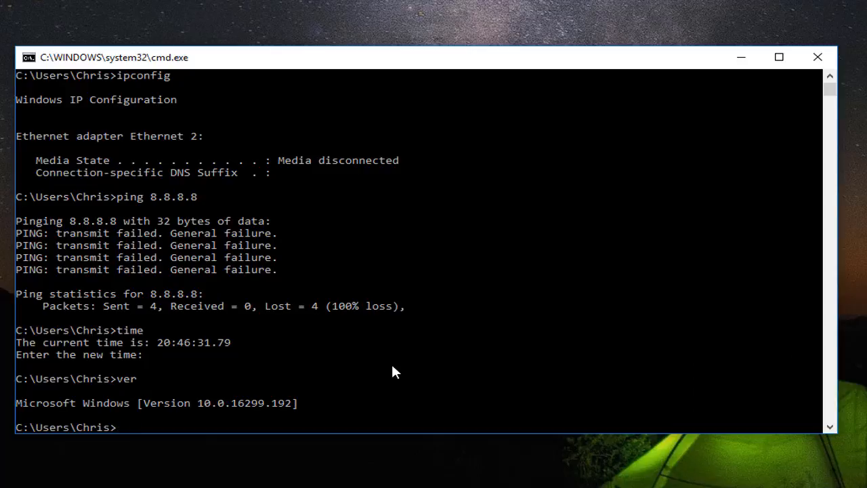
{"action": "key", "text": "f7"}
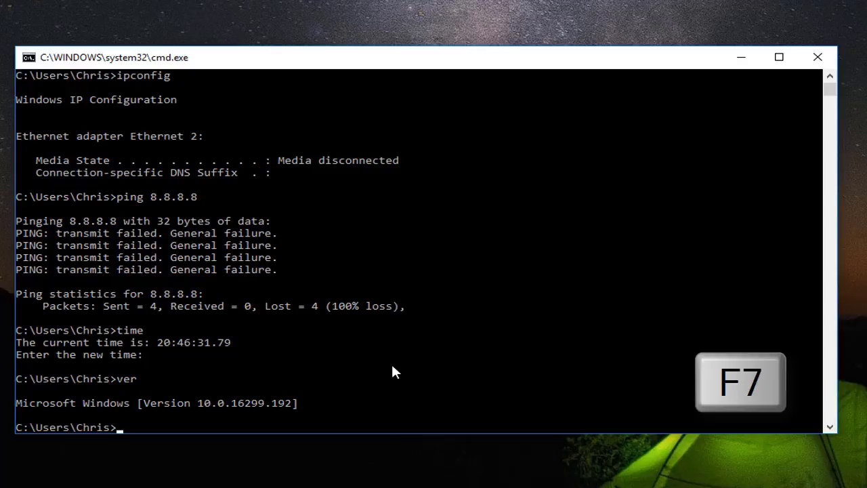
{"action": "key", "text": "F7"}
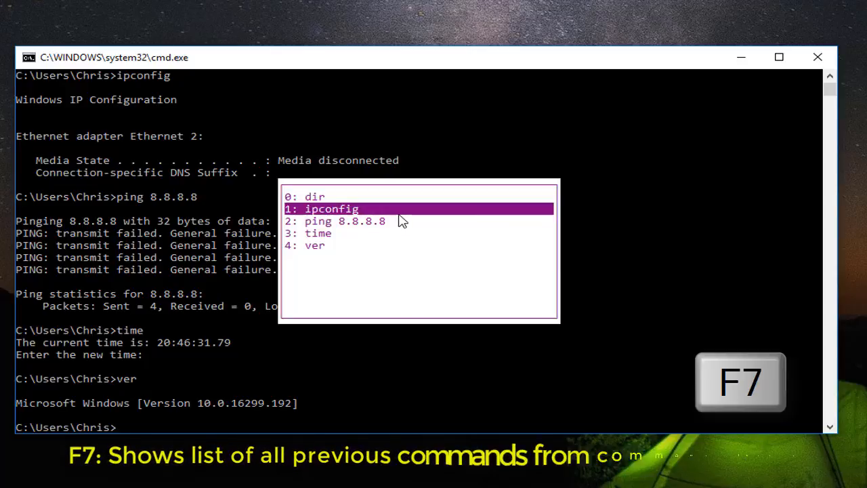
{"action": "mouse_move", "coordinate": [378, 205]}
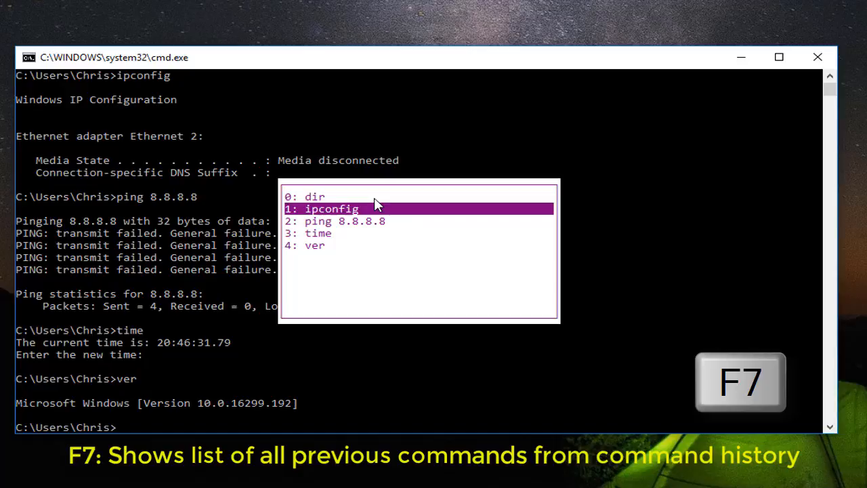
{"action": "mouse_move", "coordinate": [351, 207]}
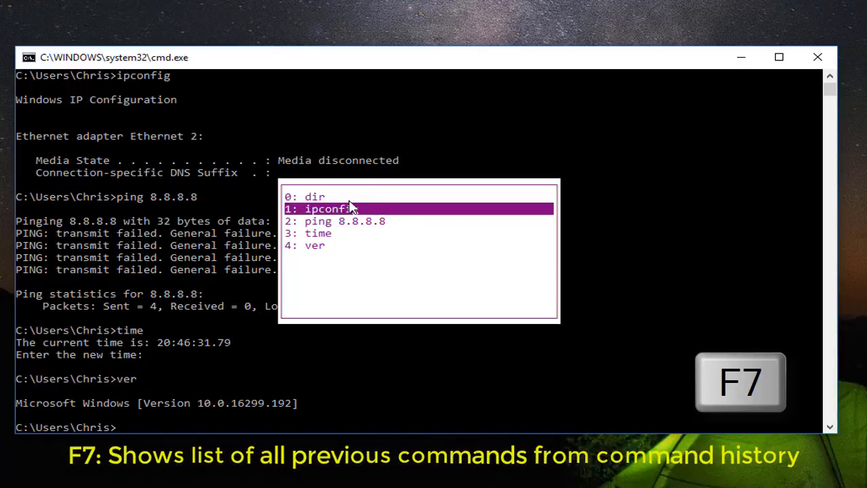
{"action": "mouse_move", "coordinate": [444, 279]}
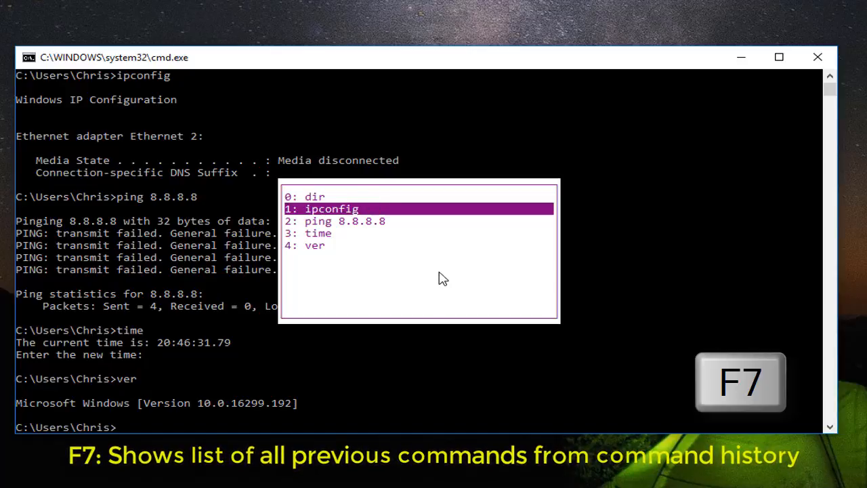
{"action": "key", "text": "down"}
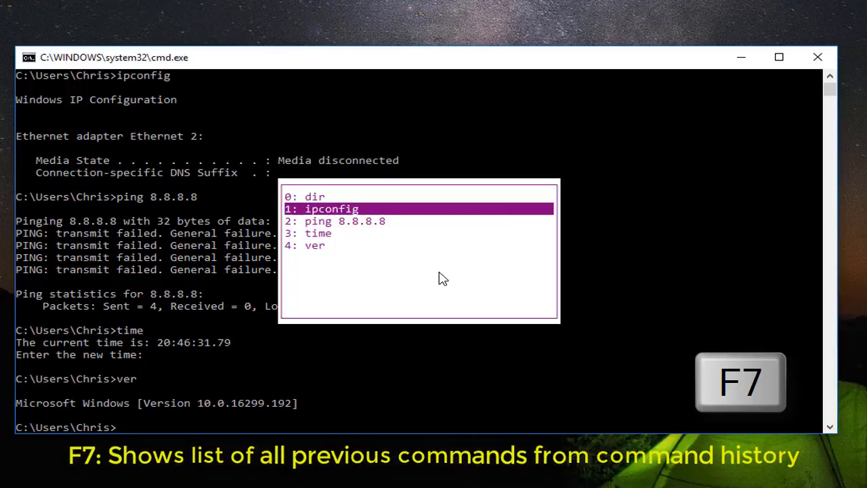
{"action": "key", "text": "Down"}
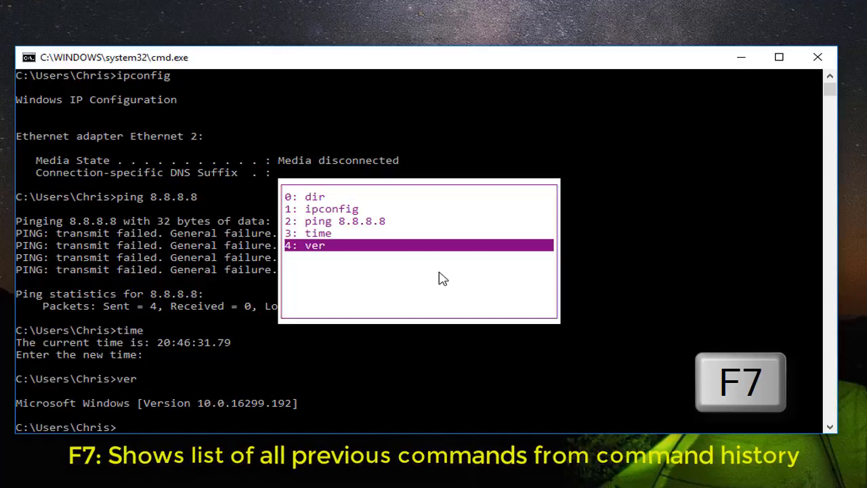
{"action": "key", "text": "Up"}
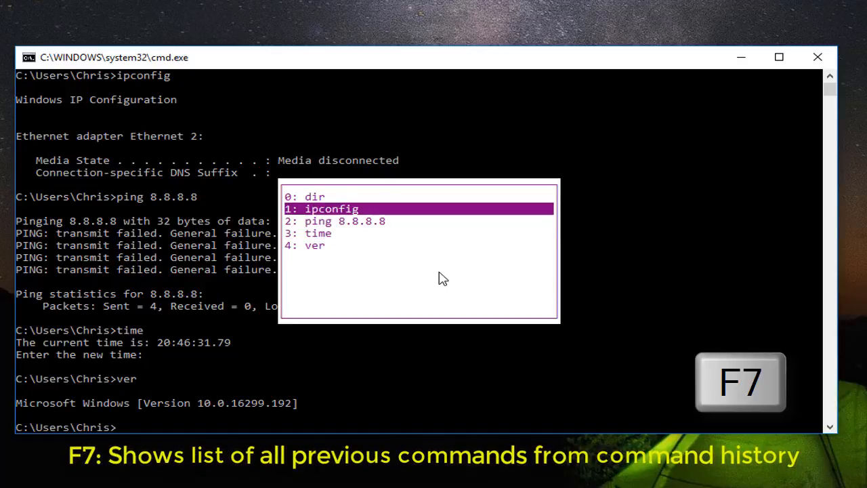
{"action": "key", "text": "up"}
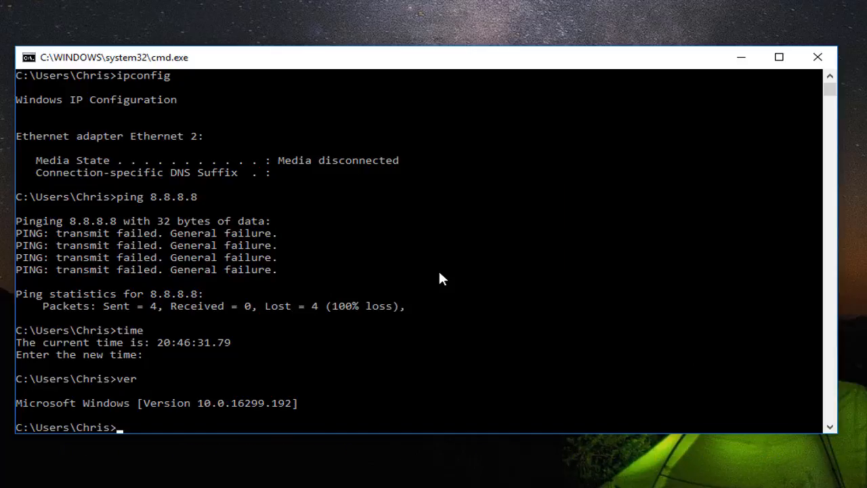
Recall history command number 2, ping 8.8.8.8, through the F9 number prompt.
{"action": "key", "text": "F9"}
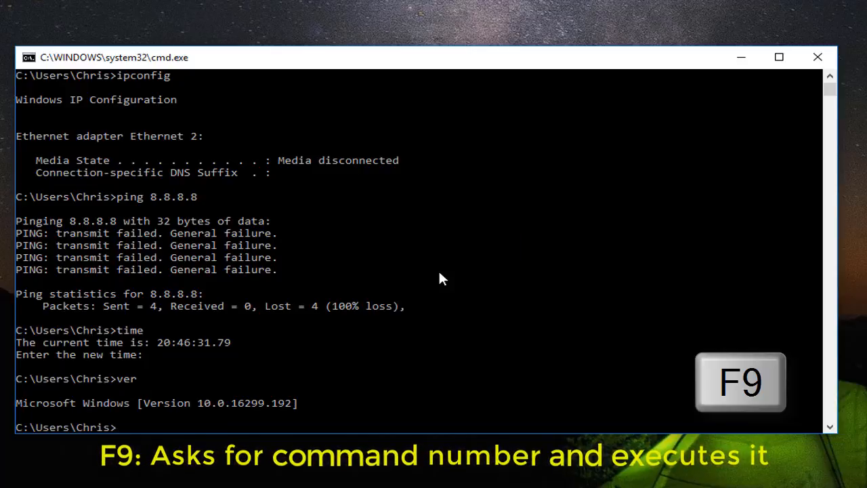
{"action": "key", "text": "f9"}
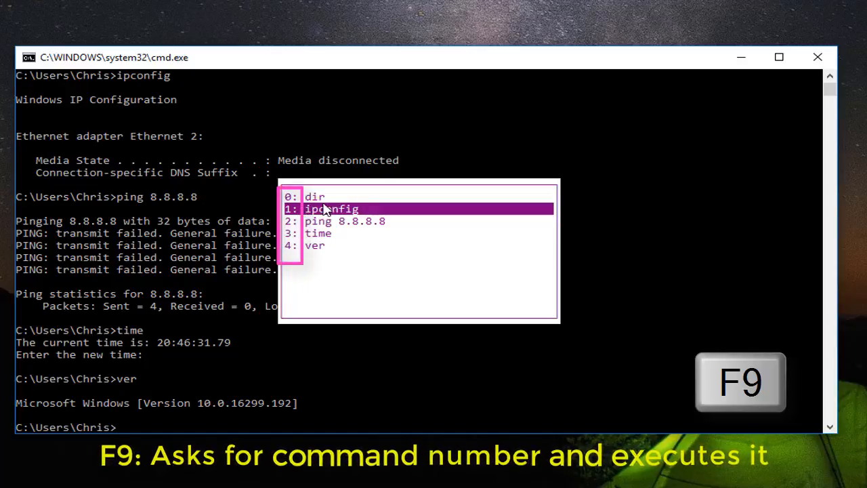
{"action": "mouse_move", "coordinate": [302, 268]}
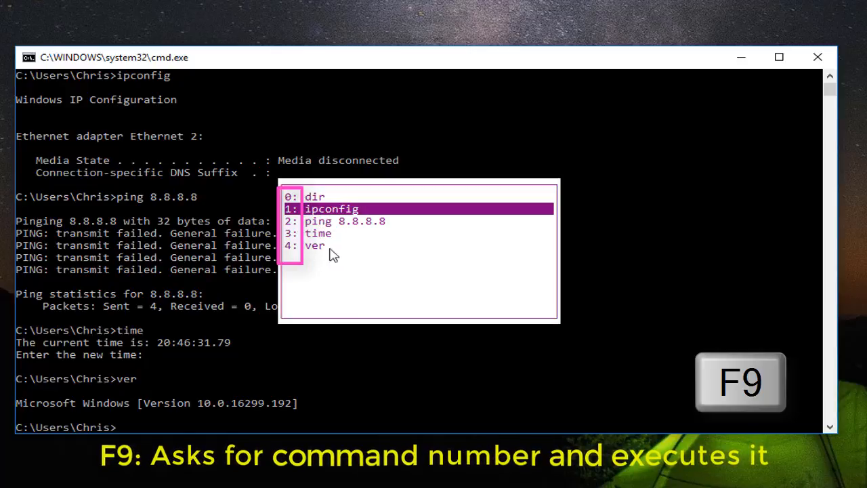
{"action": "mouse_move", "coordinate": [357, 252]}
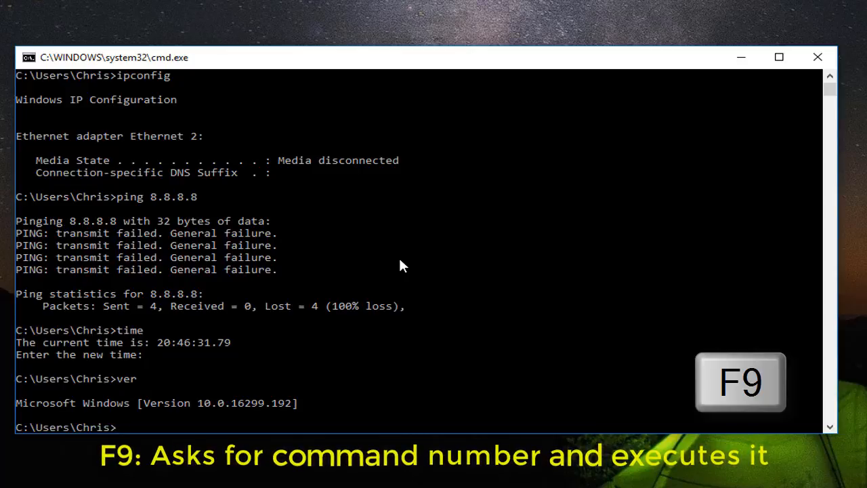
{"action": "key", "text": "F9"}
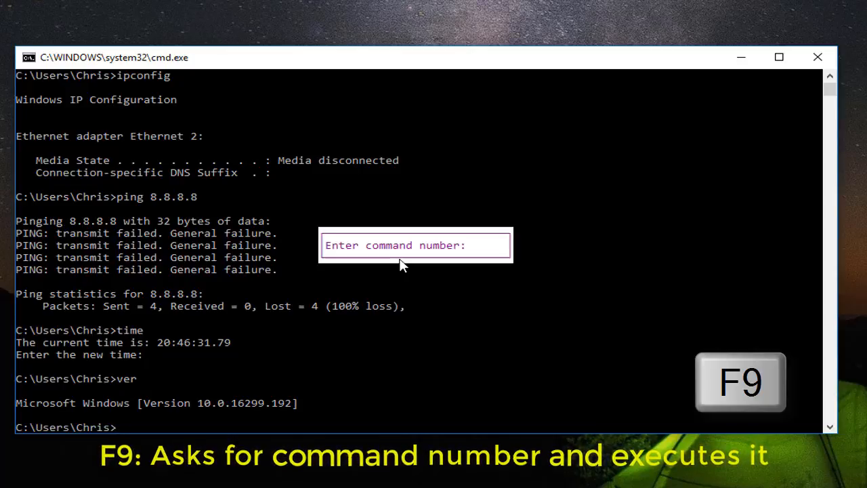
{"action": "type", "text": "2"}
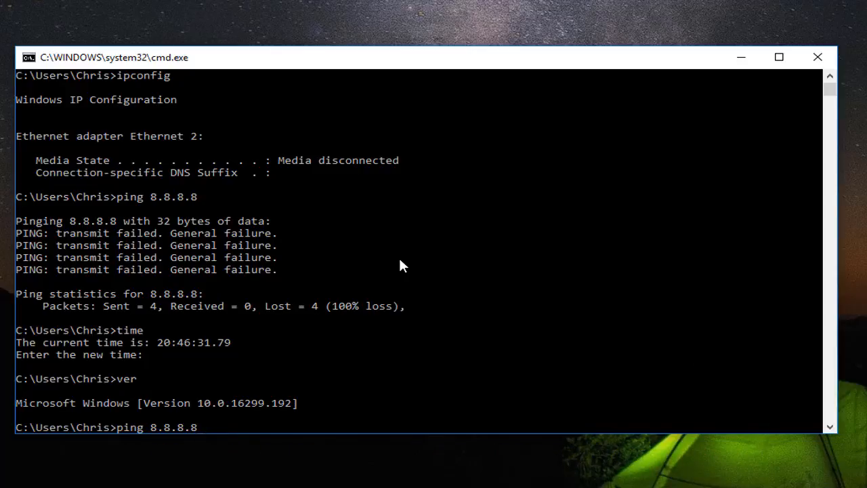
Clear the recalled ping 8.8.8.8 from the prompt line using Esc.
{"action": "key", "text": "Escape"}
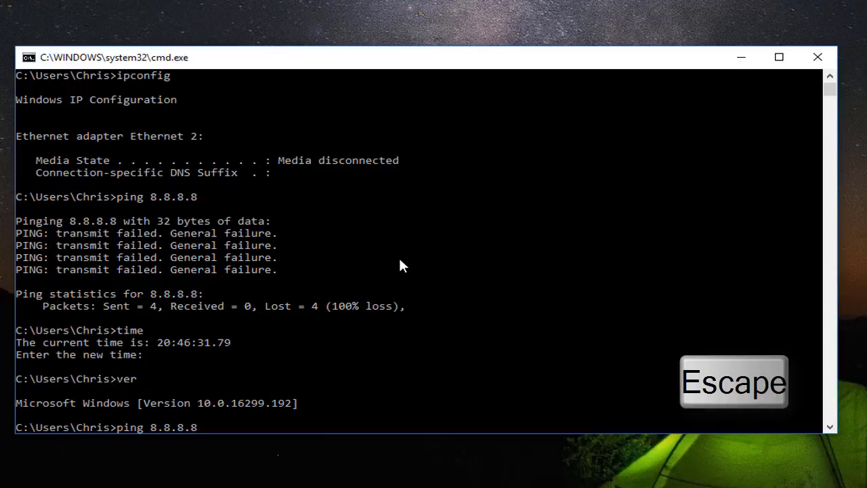
{"action": "key", "text": "Escape"}
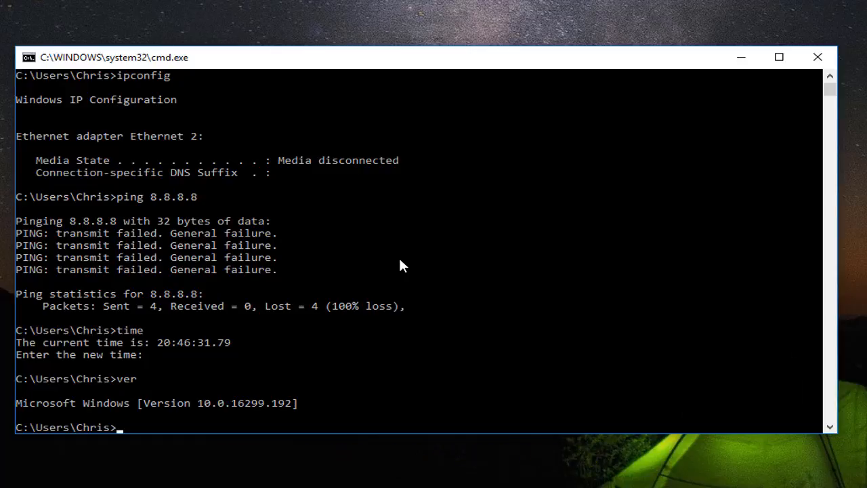
{"action": "key", "text": "f7"}
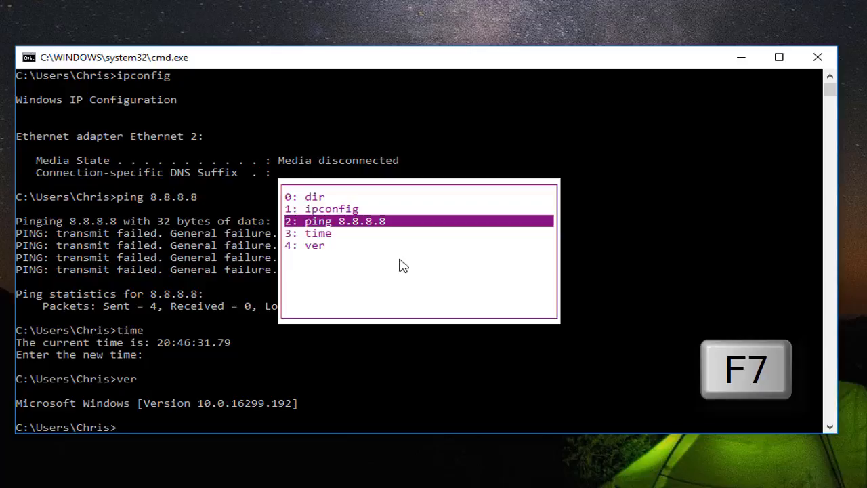
{"action": "mouse_move", "coordinate": [330, 304]}
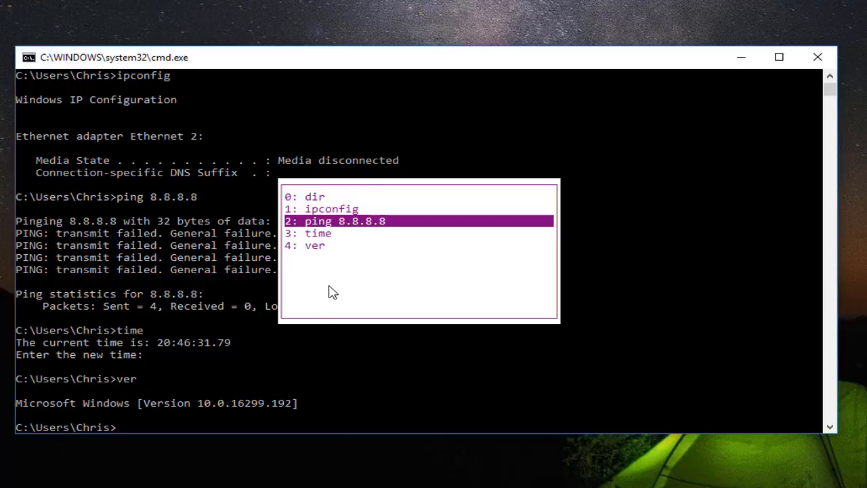
{"action": "mouse_move", "coordinate": [303, 266]}
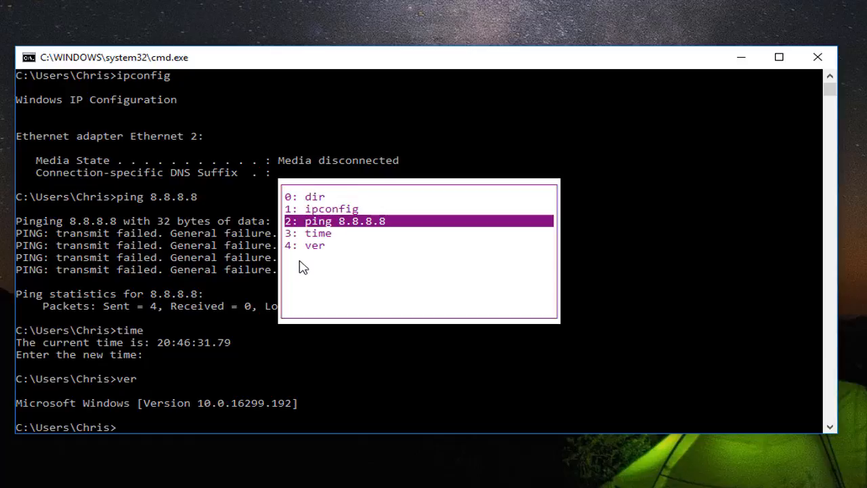
{"action": "mouse_move", "coordinate": [361, 263]}
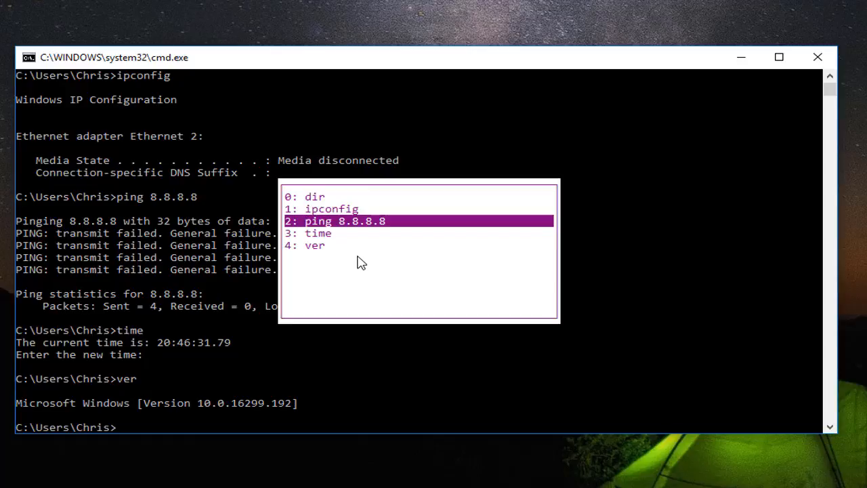
{"action": "key", "text": "Alt+F7"}
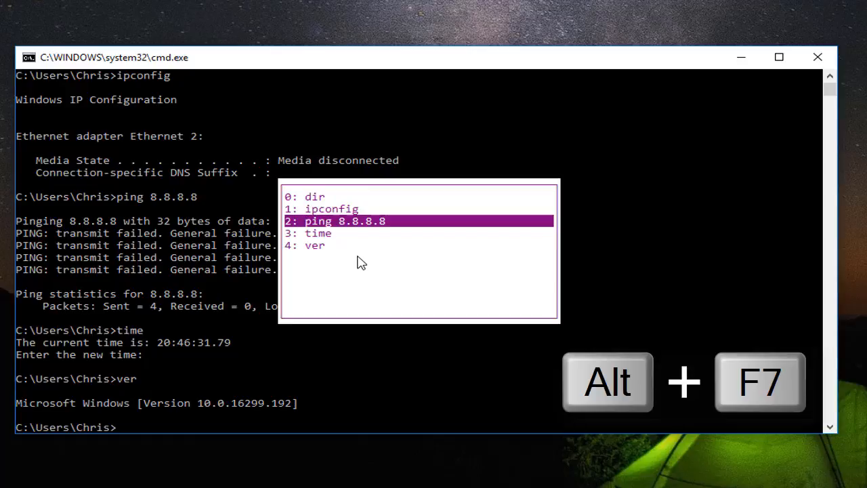
{"action": "key", "text": "Alt+F7"}
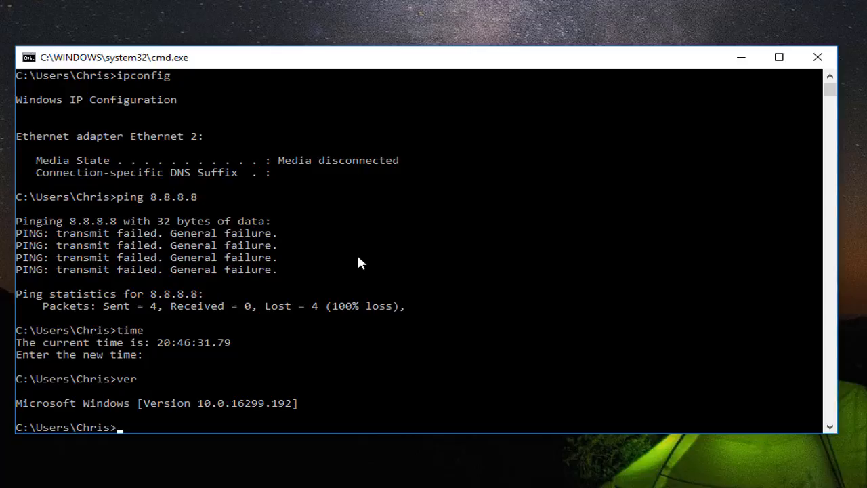
Enter 'cd D' and Tab-complete it to 'cd Desktop'.
{"action": "type", "text": "c"}
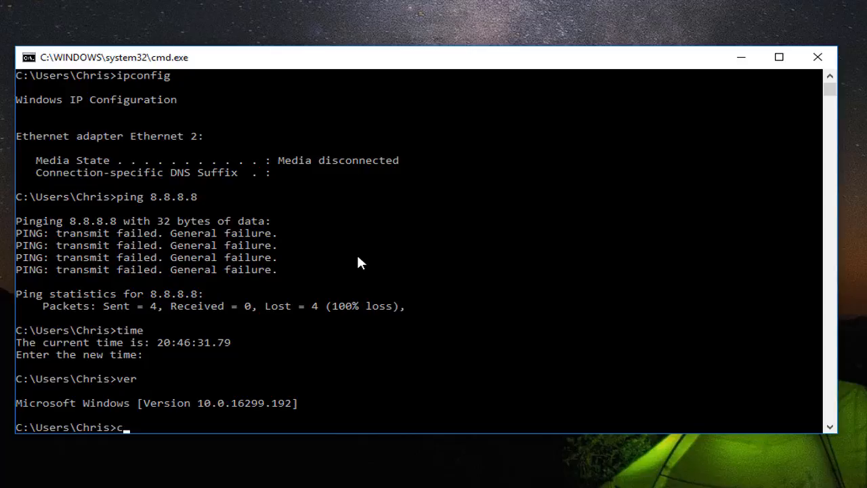
{"action": "type", "text": "d"}
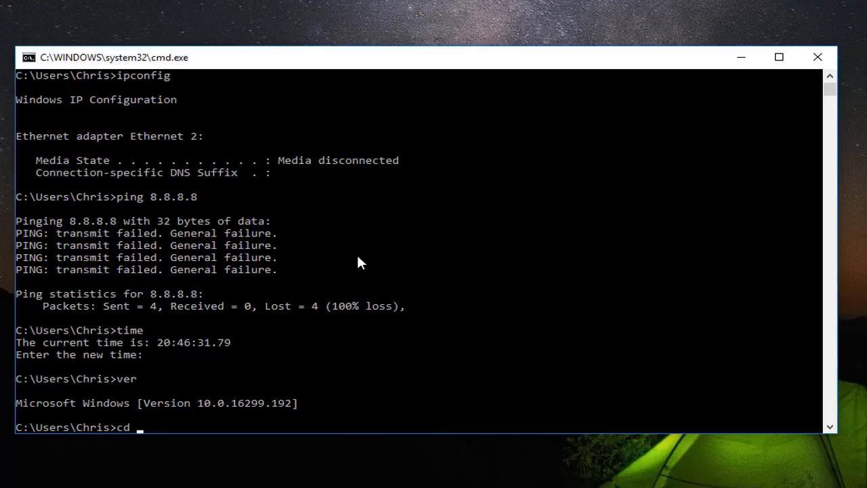
{"action": "type", "text": "D"}
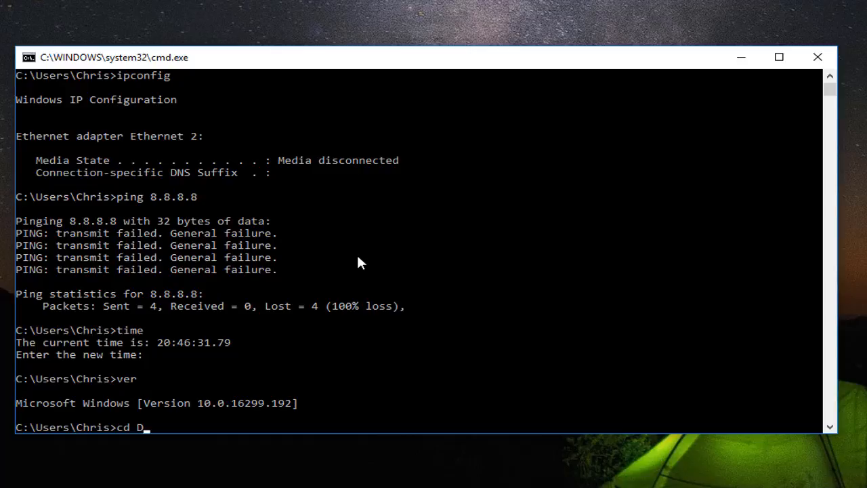
{"action": "key", "text": "Tab"}
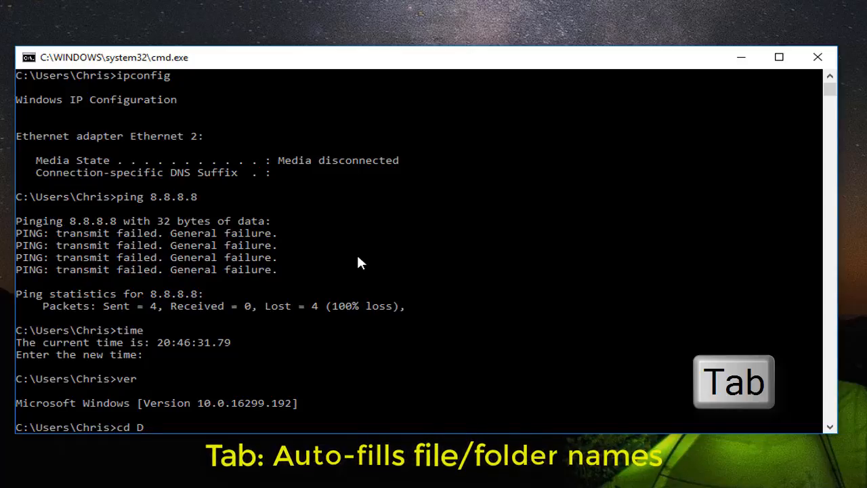
{"action": "key", "text": "Tab"}
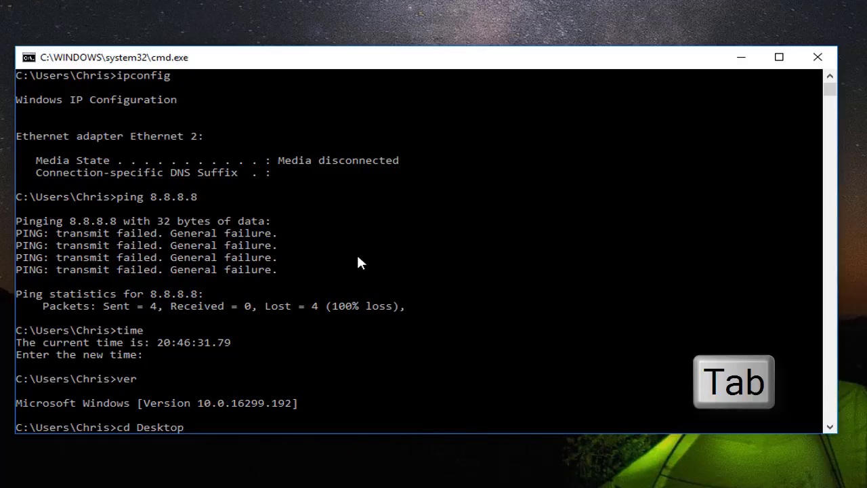